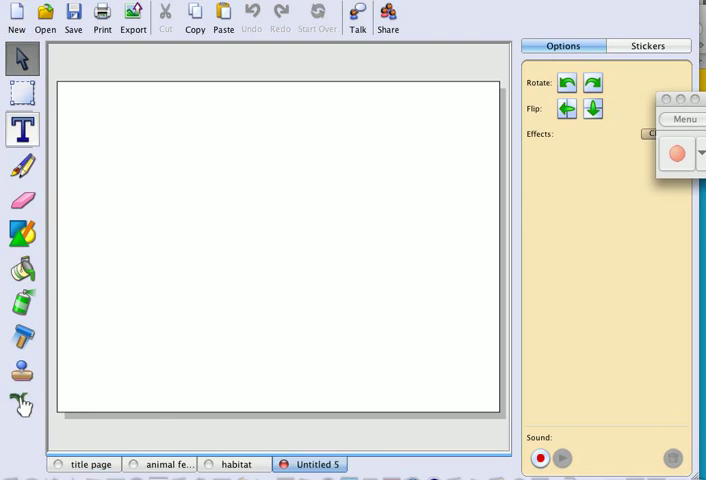
Create a widened text box near the page bottom reading "Polar bears eat fish.".
{"action": "left_click", "coordinate": [22, 130]}
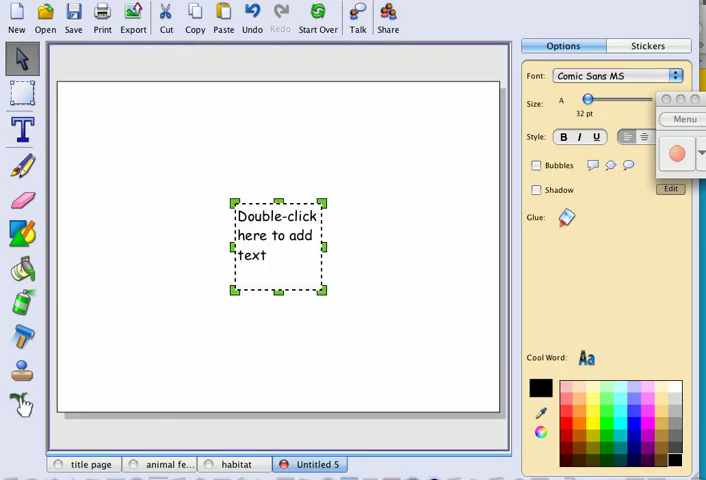
{"action": "double_click", "coordinate": [278, 236]}
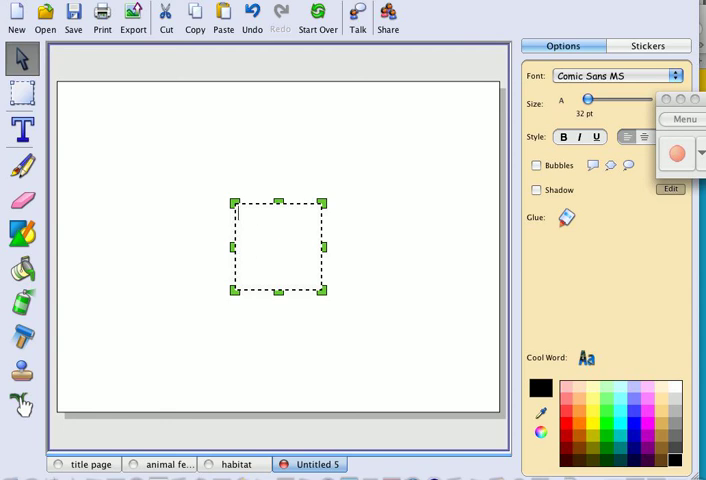
{"action": "left_click_drag", "start_coordinate": [324, 244], "coordinate": [424, 236]}
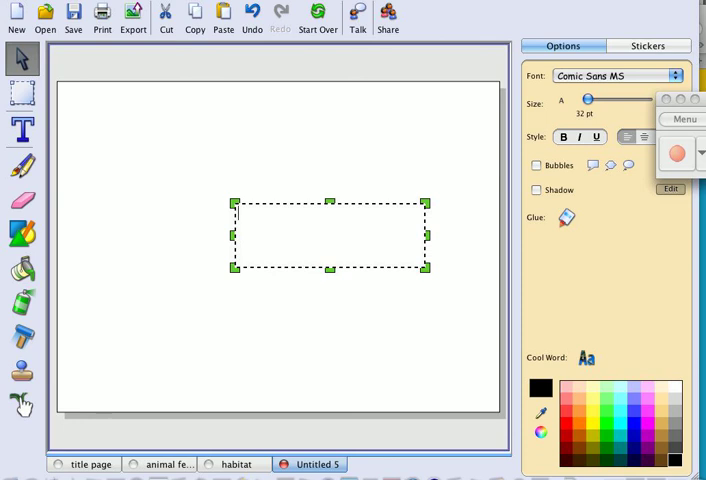
{"action": "type", "text": "P"}
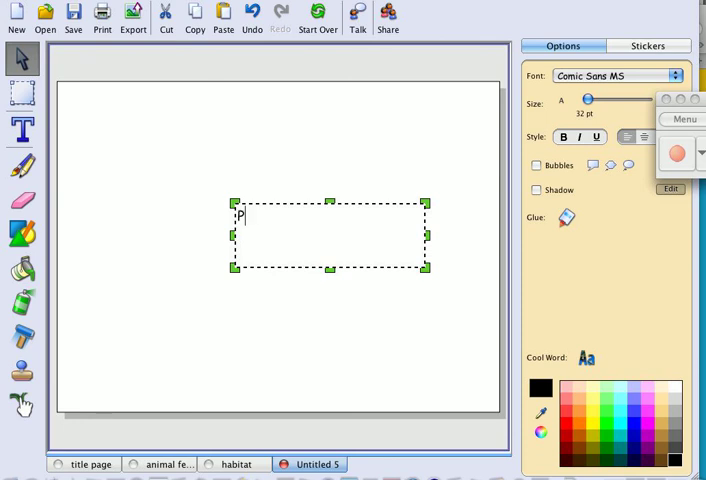
{"action": "type", "text": "olar bears"}
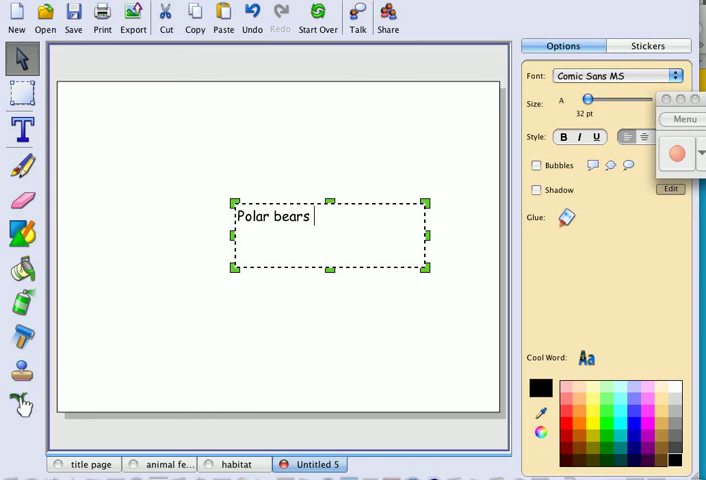
{"action": "type", "text": "eat fis"}
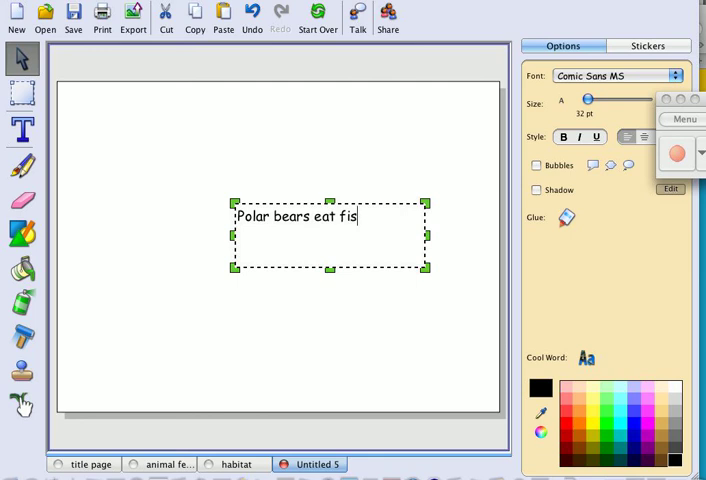
{"action": "type", "text": "h."}
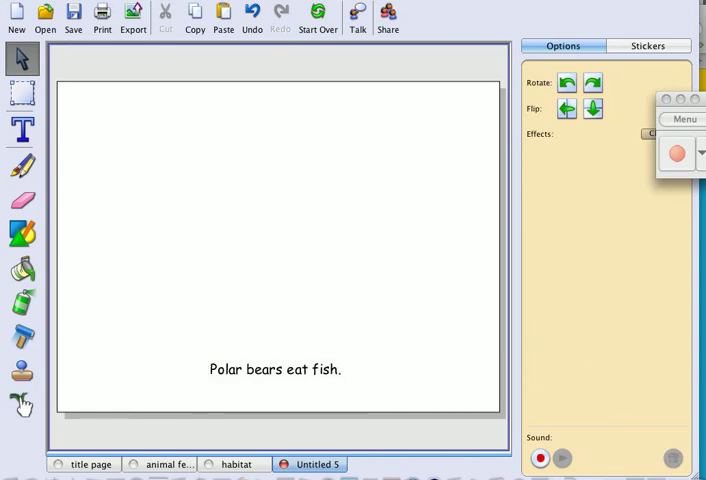
Fill the page background with light blue and browse the main sticker categories.
{"action": "left_click", "coordinate": [22, 268]}
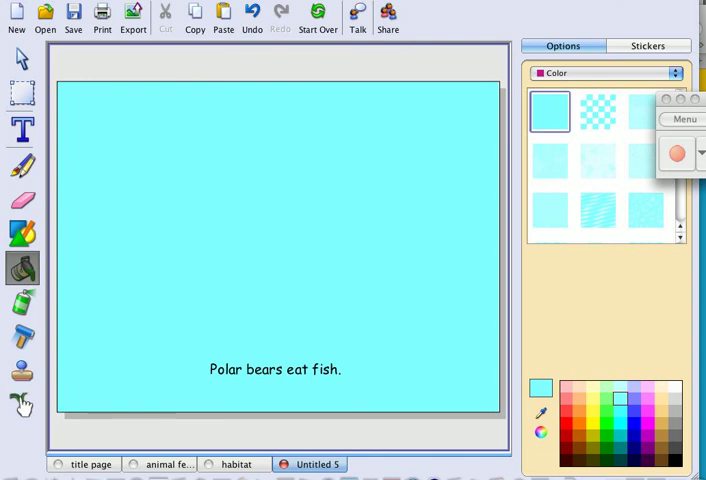
{"action": "left_click", "coordinate": [648, 46]}
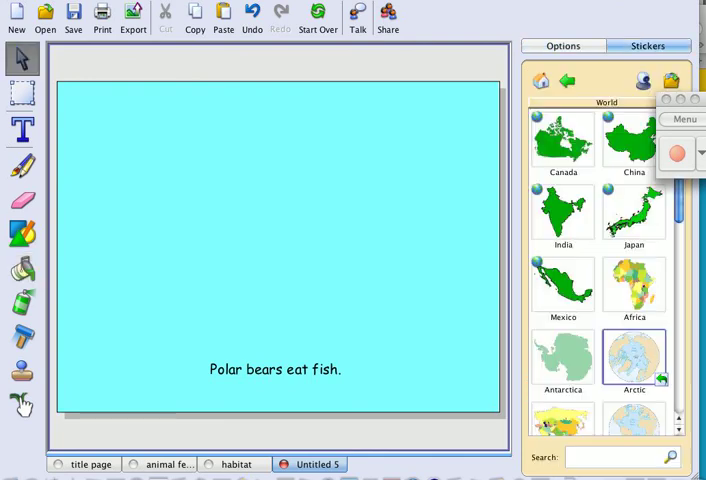
{"action": "left_click", "coordinate": [540, 80]}
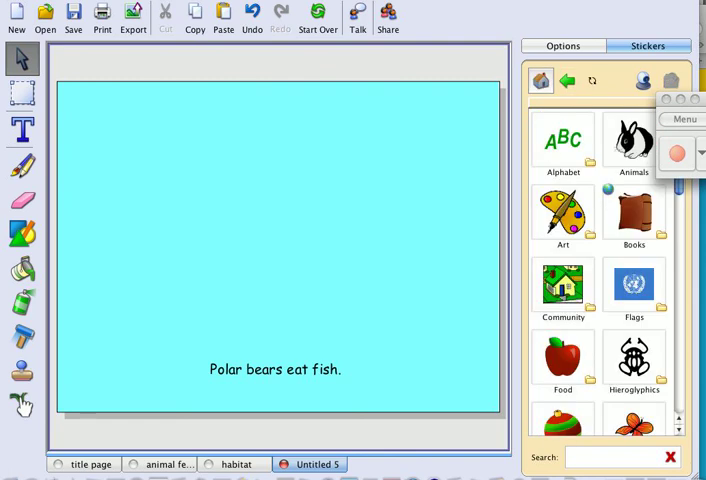
{"action": "scroll", "scroll_direction": "down", "scroll_amount": 3}
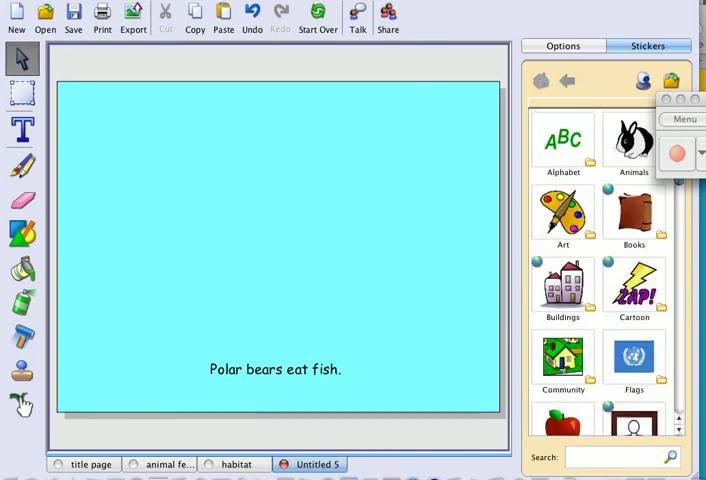
From Animals > Oceans > Fish stickers, place a clownfish and an orange fish above the caption.
{"action": "left_click", "coordinate": [634, 140]}
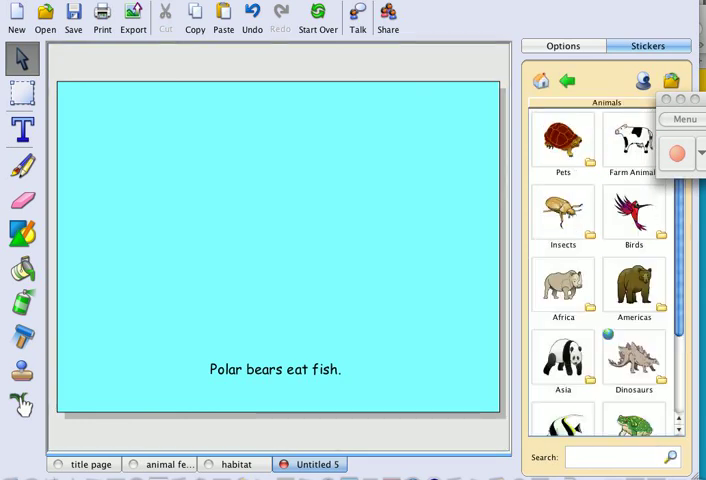
{"action": "scroll", "scroll_direction": "down", "scroll_amount": 3}
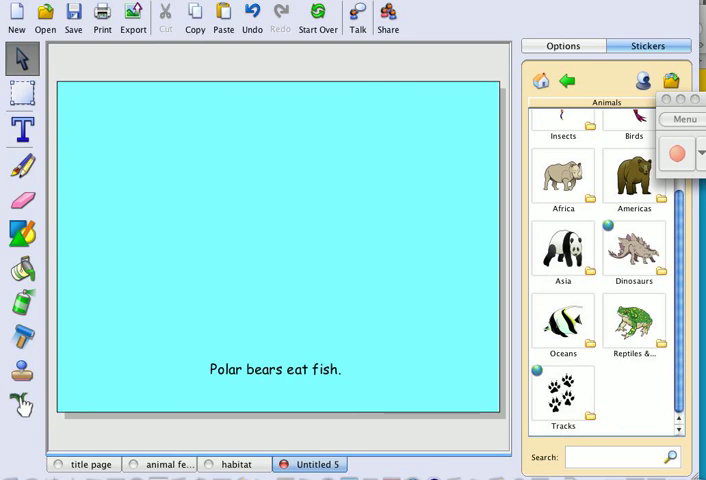
{"action": "left_click", "coordinate": [562, 320]}
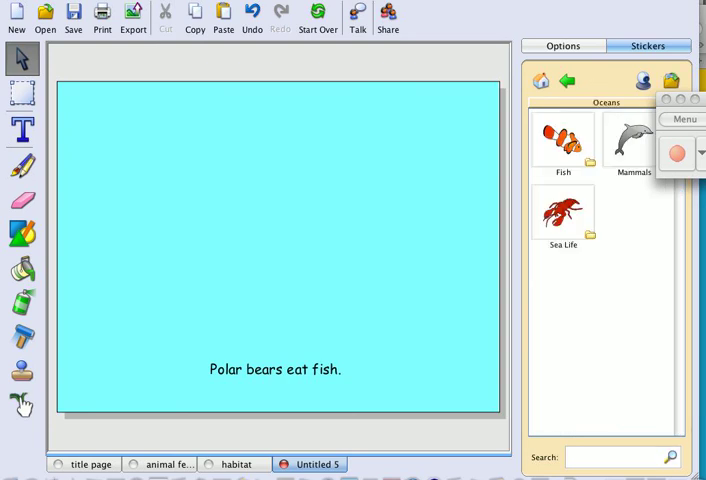
{"action": "left_click", "coordinate": [564, 138]}
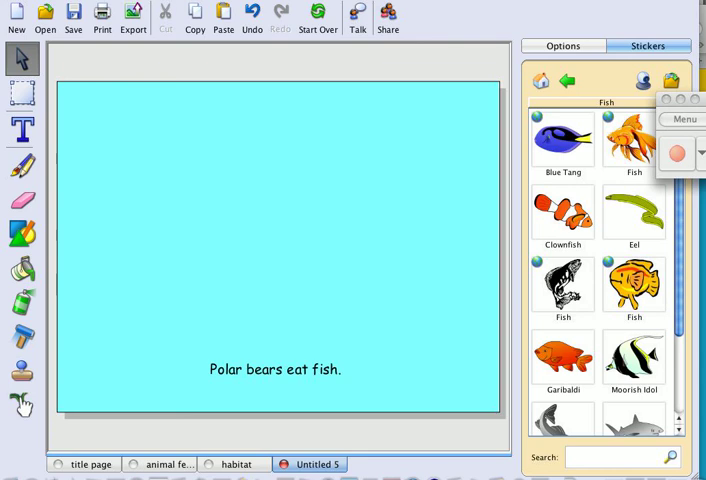
{"action": "left_click", "coordinate": [562, 212]}
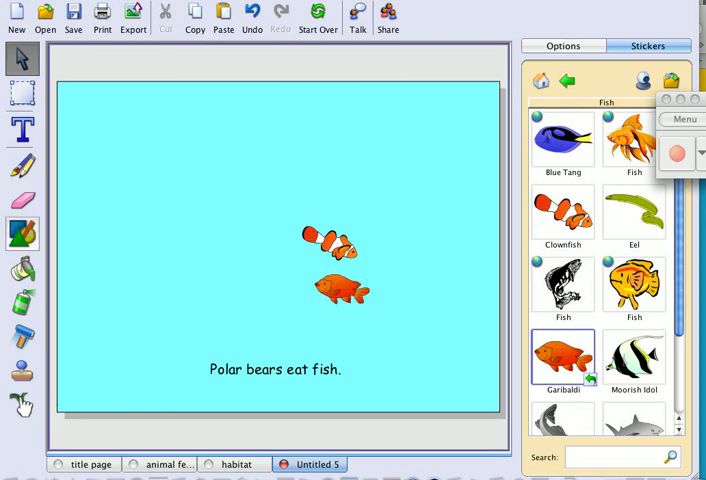
Draw a white oval ice floe left of the fish and paint it solid white.
{"action": "left_click", "coordinate": [564, 44]}
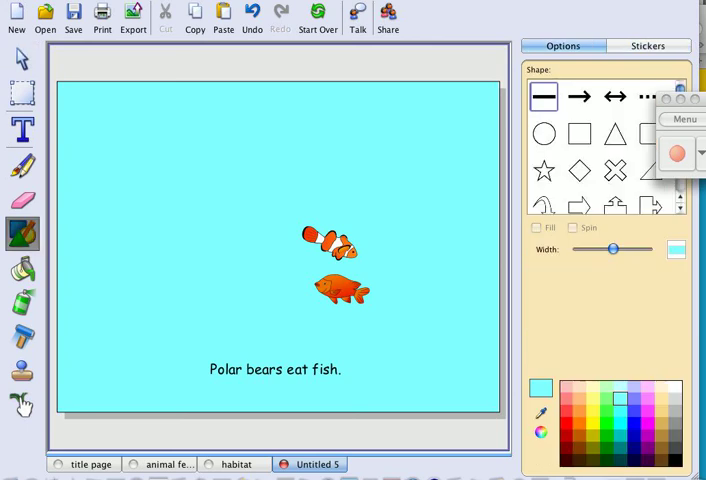
{"action": "left_click", "coordinate": [544, 132]}
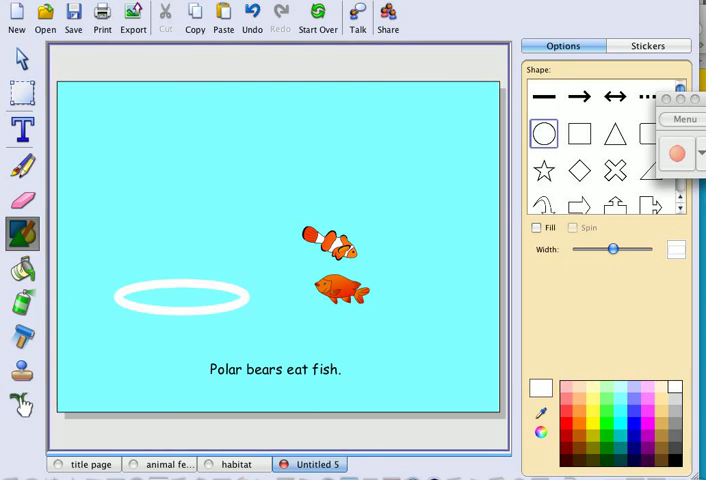
{"action": "left_click", "coordinate": [20, 164]}
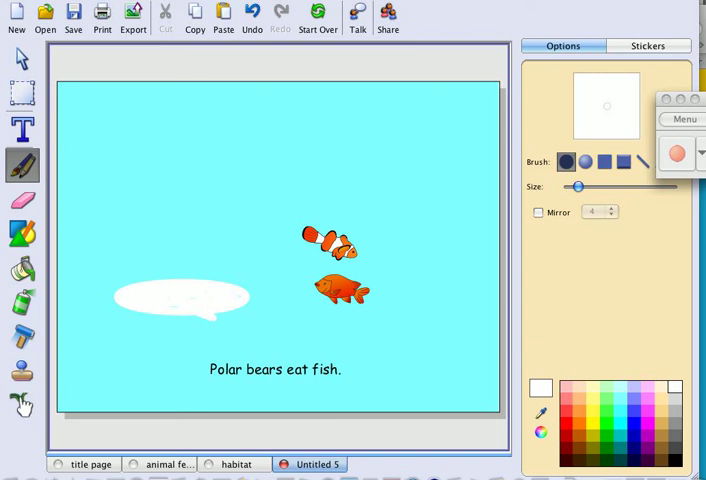
Brush a white polar bear outline standing on the ice floe.
{"action": "left_click_drag", "start_coordinate": [180, 216], "coordinate": [156, 264]}
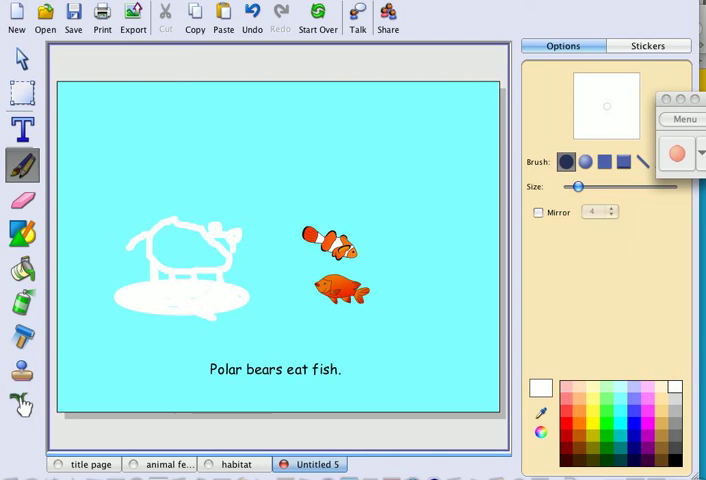
{"action": "left_click", "coordinate": [72, 14]}
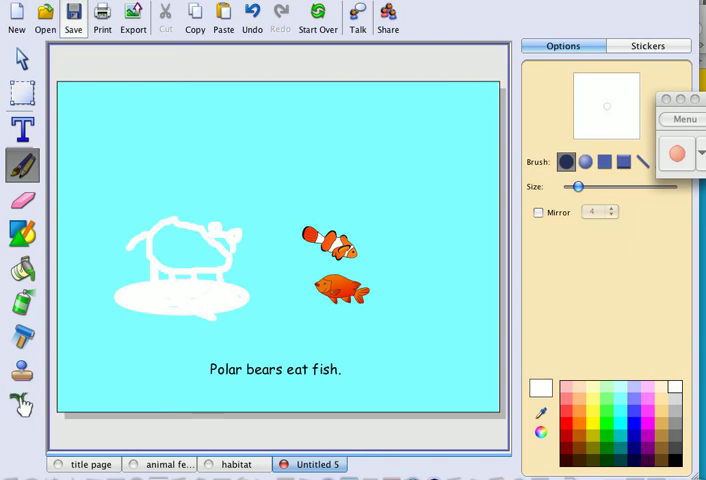
Save the polar bear page under the new name "animal fo".
{"action": "left_click", "coordinate": [72, 14]}
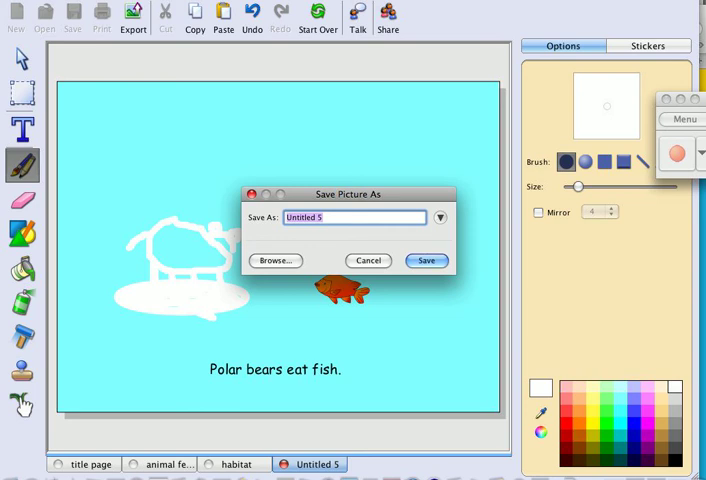
{"action": "type", "text": "animal fo"}
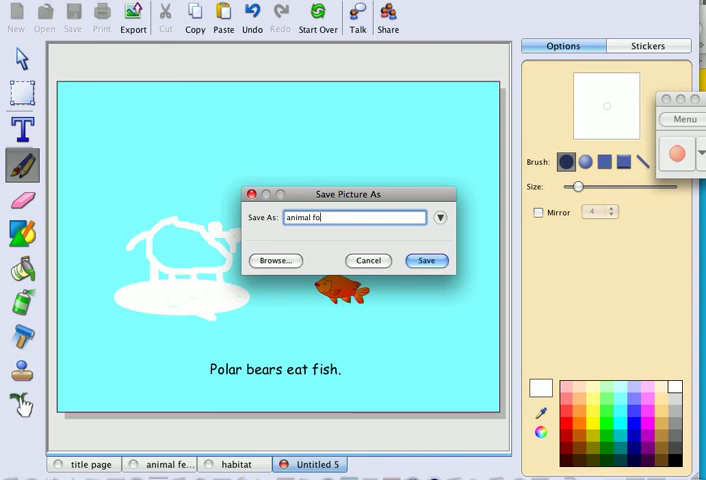
{"action": "left_click", "coordinate": [426, 260]}
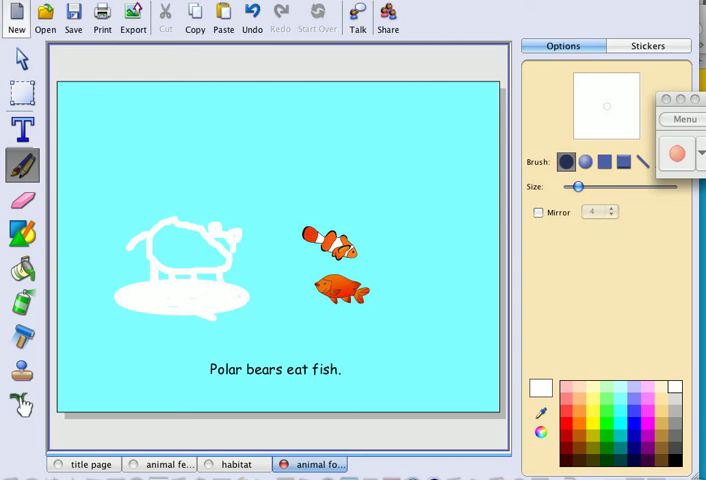
Start a new blank page and begin a text box reading "Citation".
{"action": "left_click", "coordinate": [16, 16]}
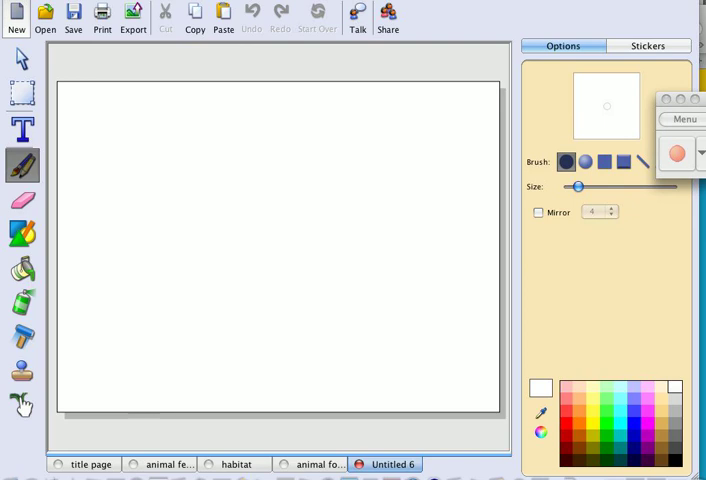
{"action": "left_click", "coordinate": [20, 130]}
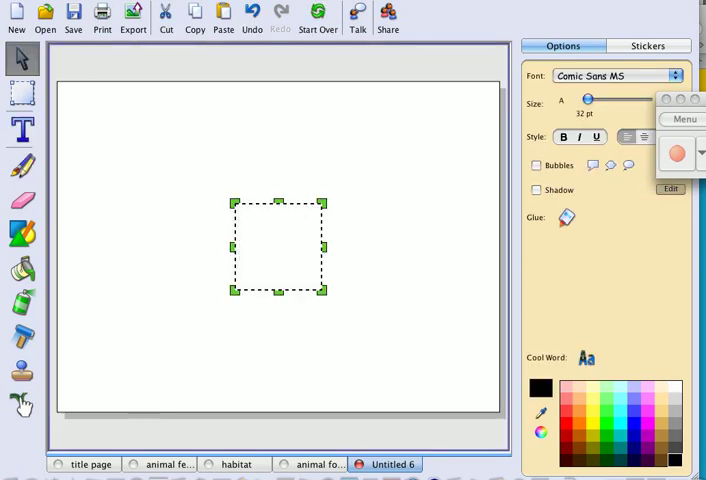
{"action": "type", "text": "Citatio"}
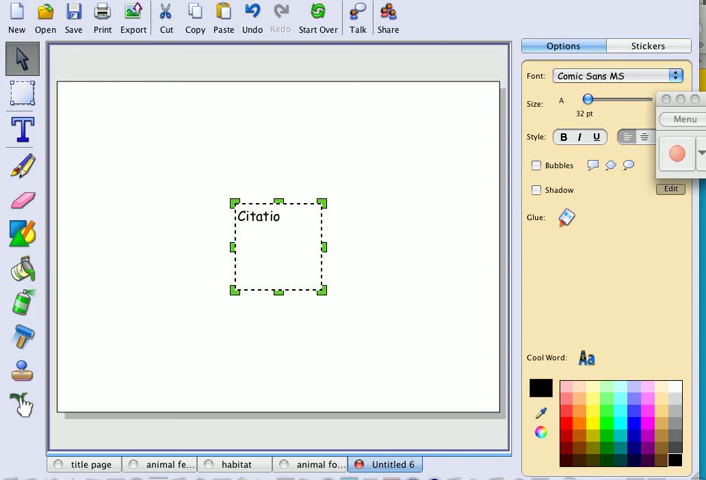
{"action": "type", "text": "n {a"}
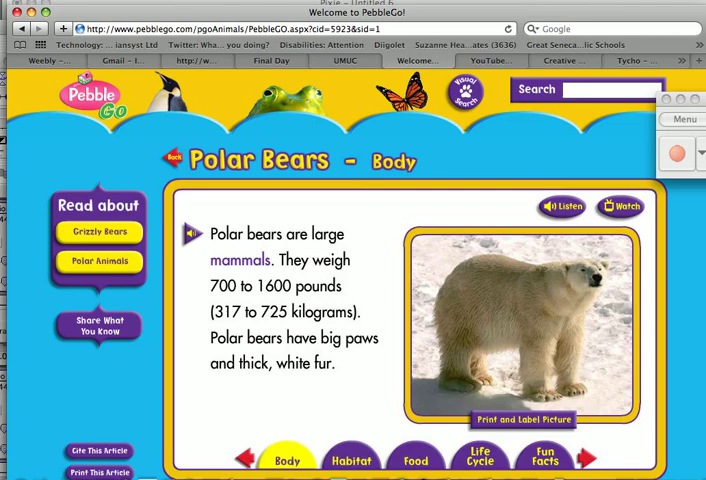
Bring up the PebbleGo Polar Bears Body article to check its URL.
{"action": "left_click", "coordinate": [98, 452]}
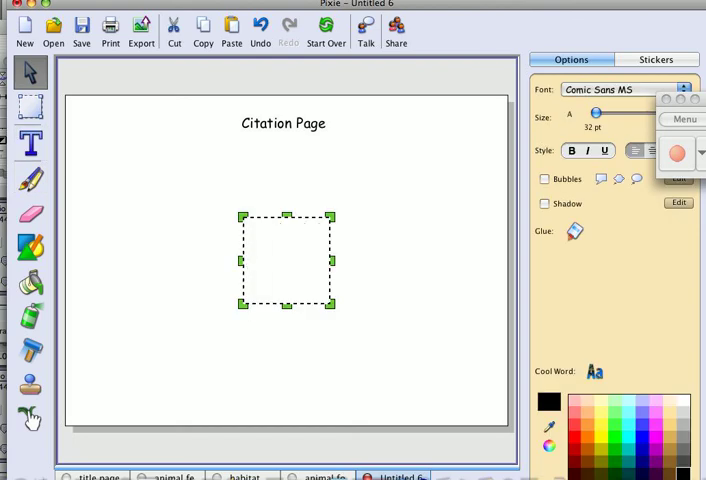
{"action": "type", "text": "\"Polar Bears.\" PebbleGo. www.pebblego.com."}
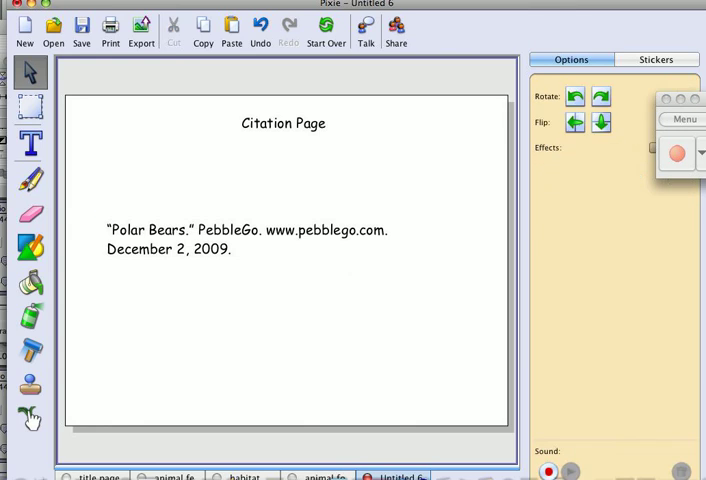
{"action": "left_click", "coordinate": [244, 240]}
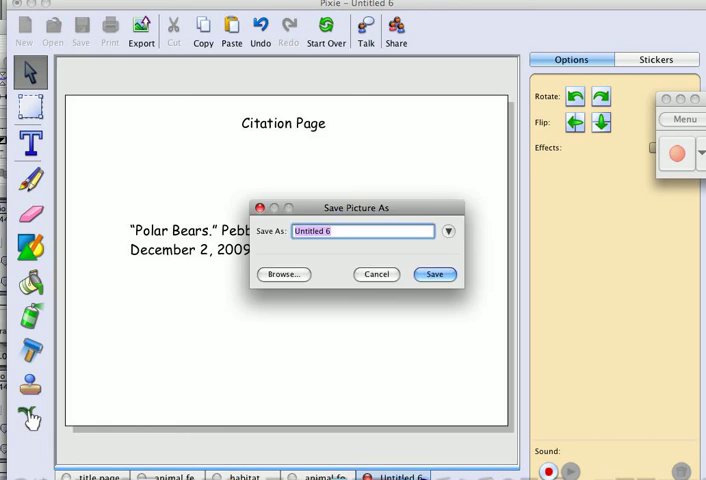
{"action": "type", "text": "citat"}
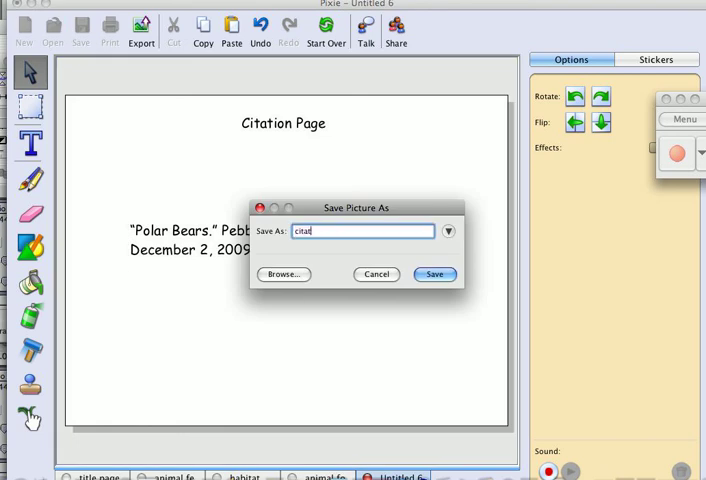
{"action": "left_click", "coordinate": [434, 274]}
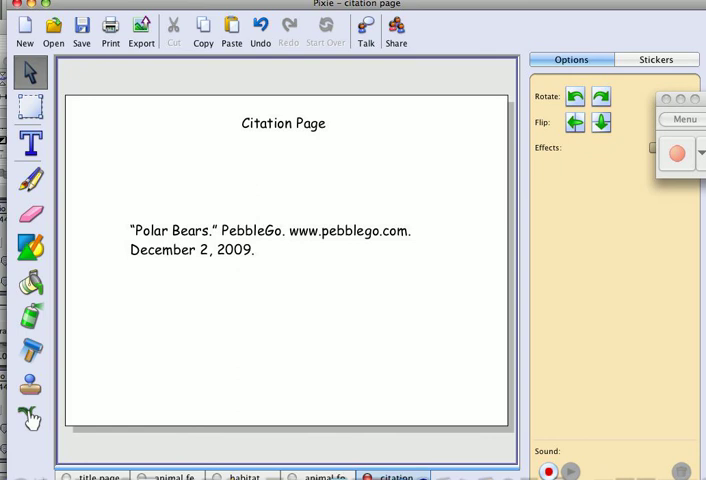
{"action": "left_click", "coordinate": [270, 240]}
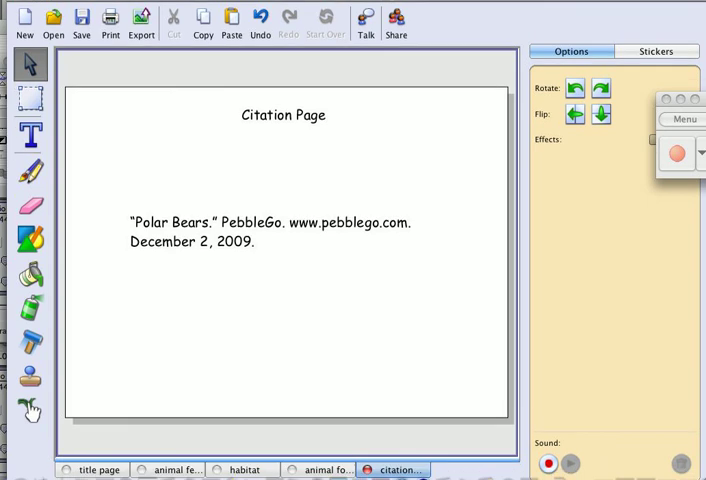
Record spoken narration on the "All About Polar Bears" title page.
{"action": "left_click", "coordinate": [94, 470]}
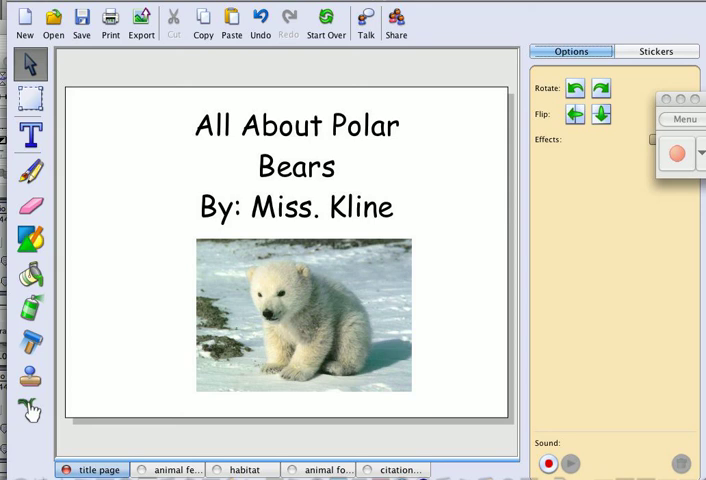
{"action": "left_click", "coordinate": [548, 464]}
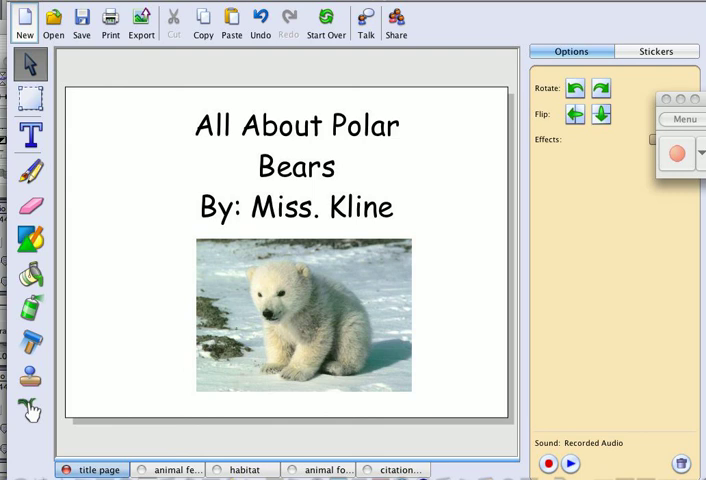
{"action": "left_click", "coordinate": [570, 464]}
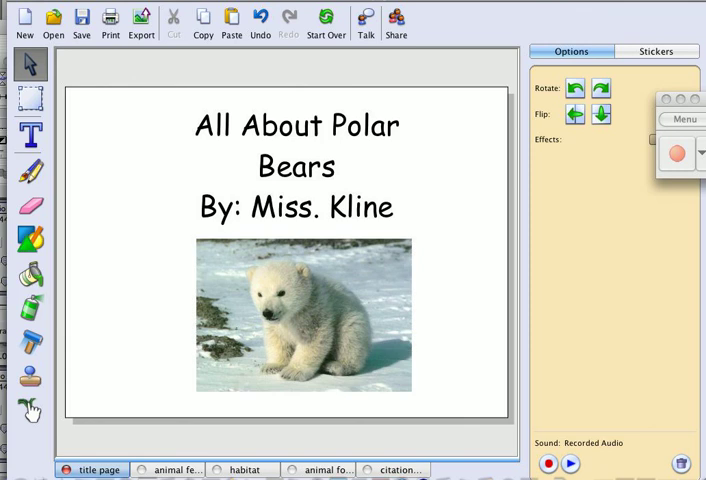
Record narration for the animal features page and the habitat page.
{"action": "left_click", "coordinate": [170, 470]}
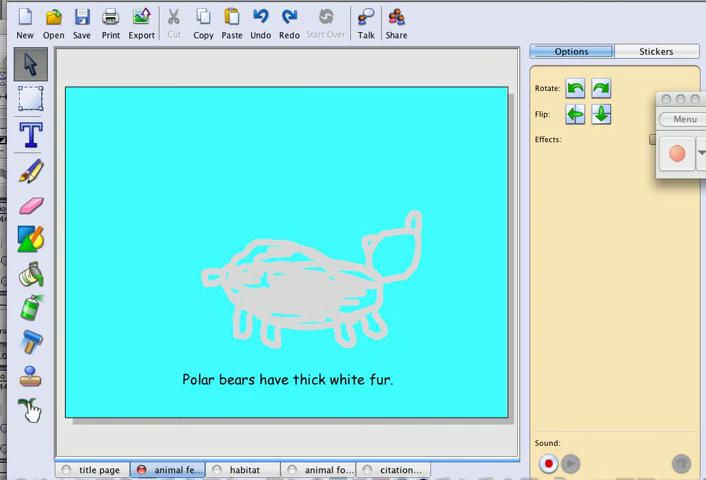
{"action": "left_click", "coordinate": [552, 460]}
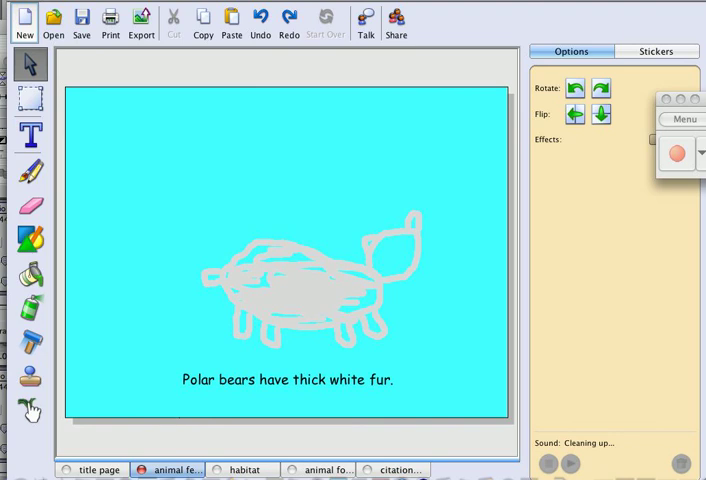
{"action": "left_click", "coordinate": [572, 464]}
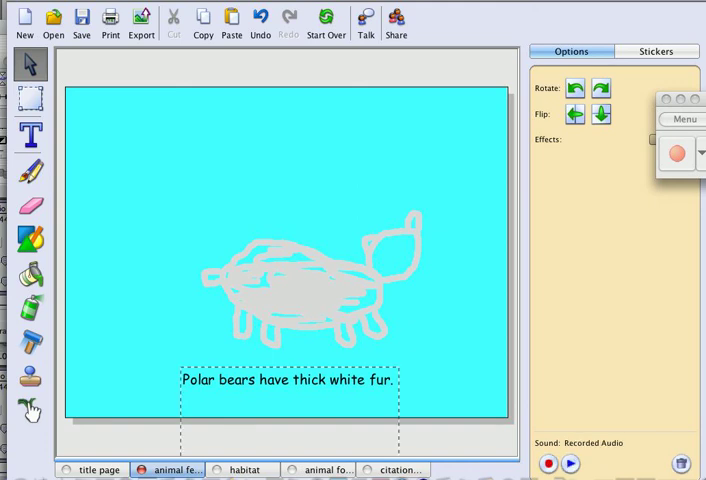
{"action": "left_click", "coordinate": [248, 468]}
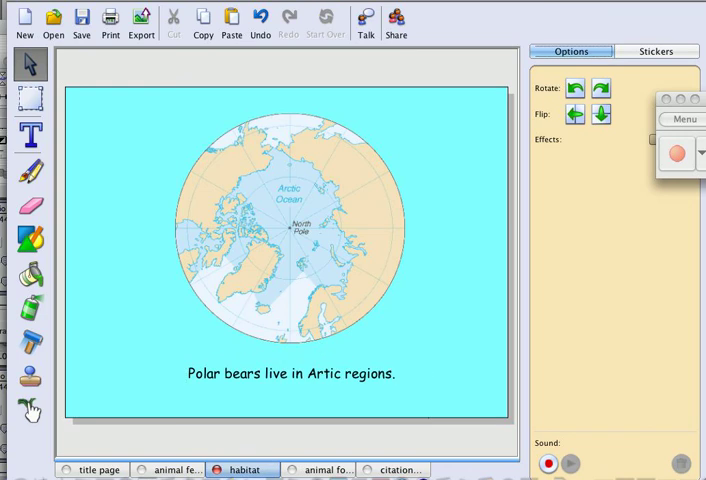
{"action": "left_click", "coordinate": [552, 460]}
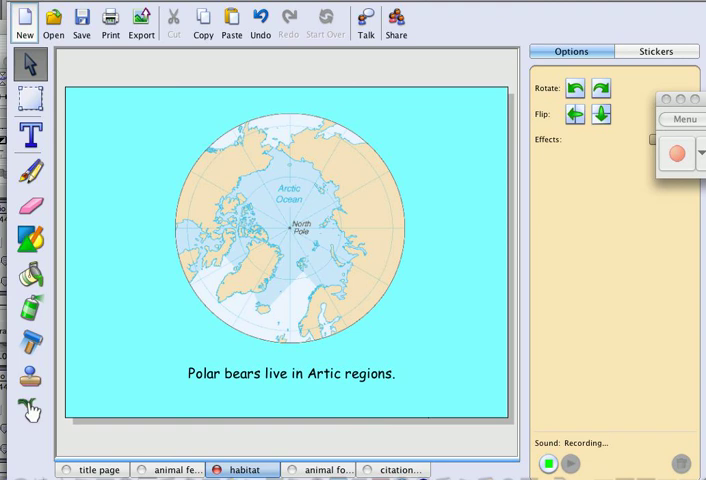
{"action": "left_click", "coordinate": [550, 462]}
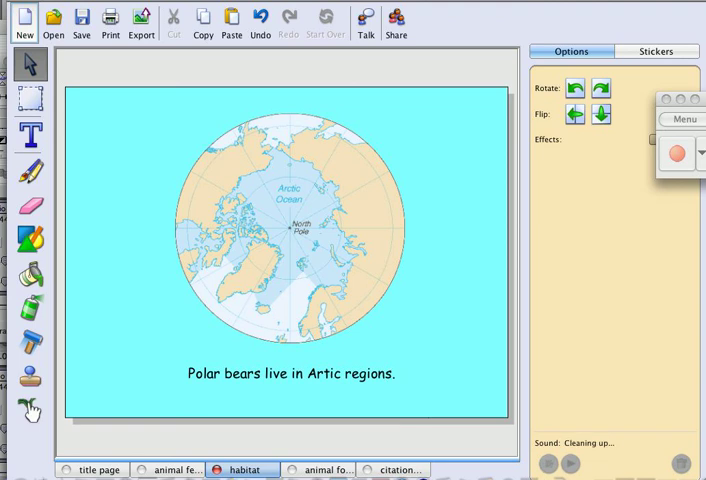
{"action": "left_click", "coordinate": [570, 464]}
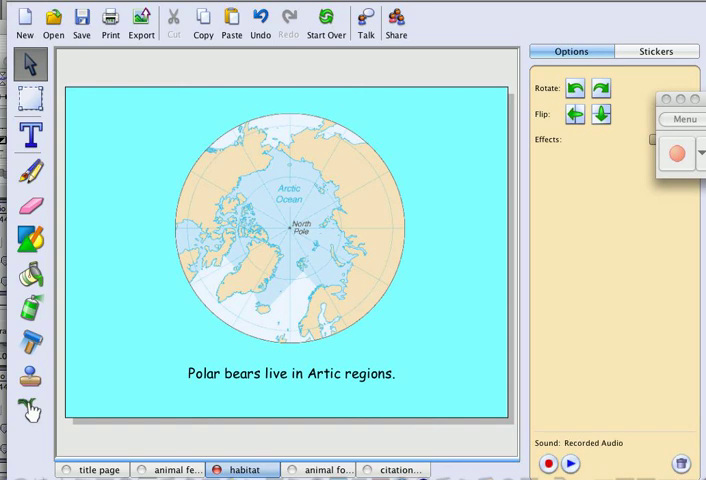
Record narration for the animal food page, then begin recording on the citation page.
{"action": "left_click", "coordinate": [320, 468]}
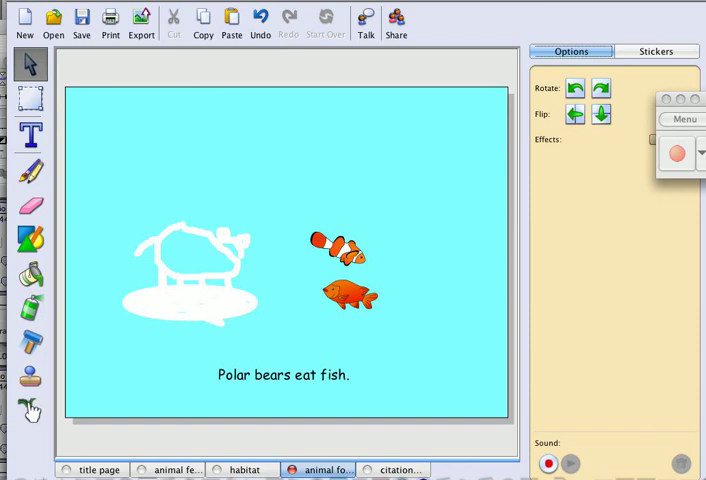
{"action": "left_click", "coordinate": [550, 464]}
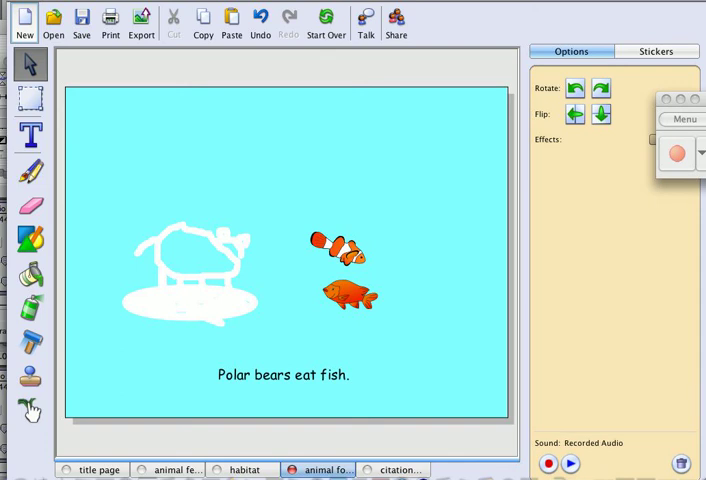
{"action": "left_click", "coordinate": [396, 468]}
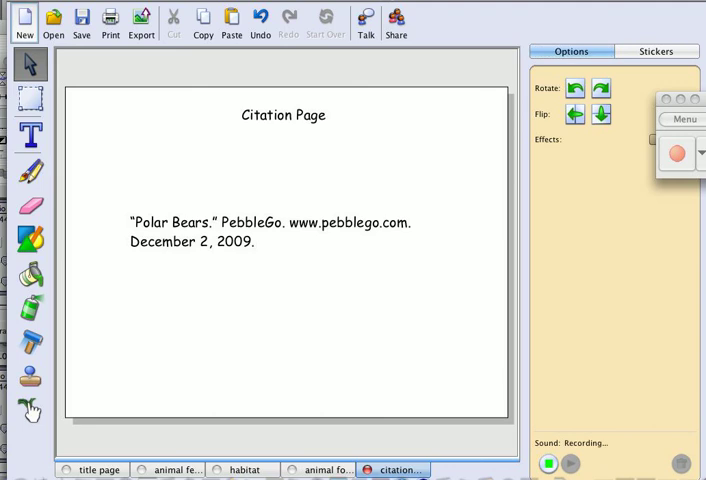
Stop recording the citation page narration and return to the title page.
{"action": "left_click", "coordinate": [548, 464]}
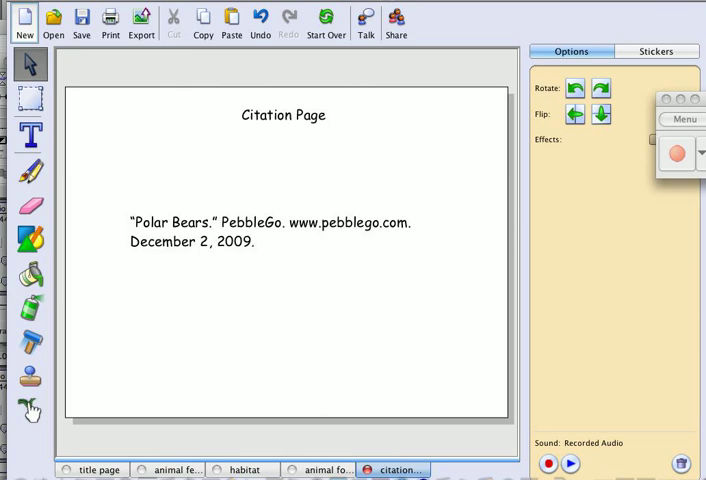
{"action": "left_click", "coordinate": [94, 470]}
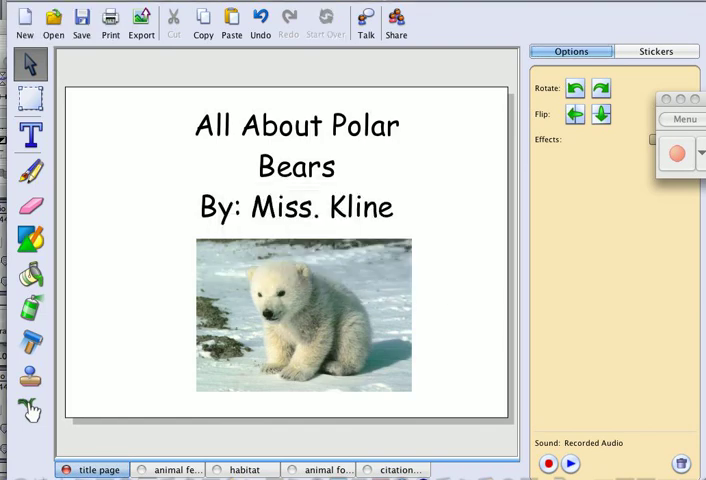
Revisit the animal features, habitat, animal food and citation pages so each saves with its audio.
{"action": "left_click", "coordinate": [176, 468]}
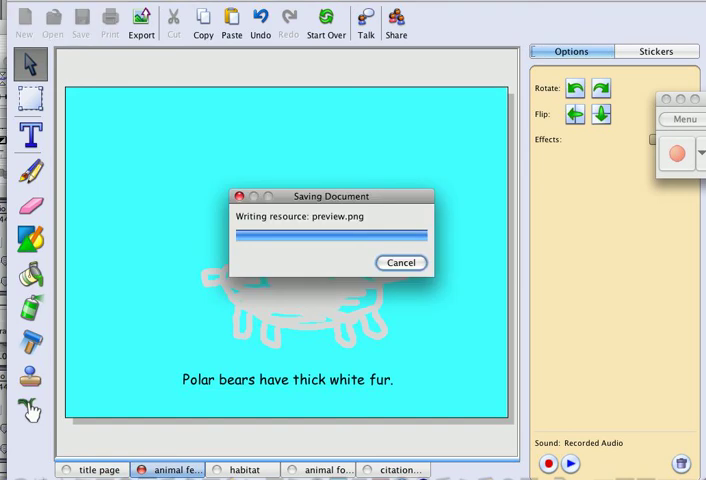
{"action": "left_click", "coordinate": [80, 20]}
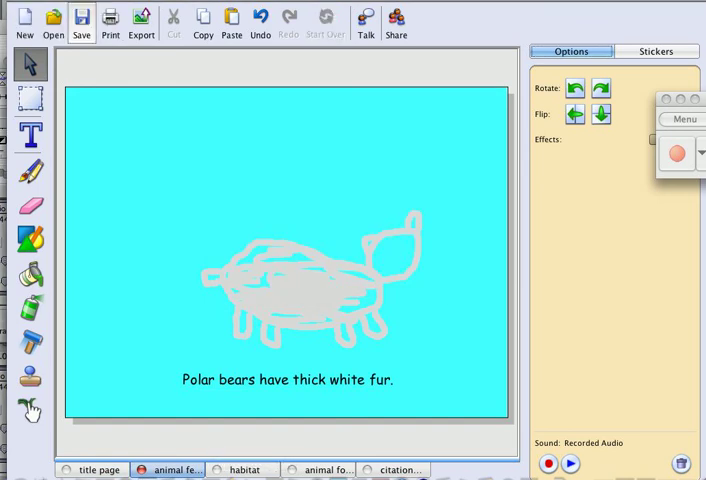
{"action": "left_click", "coordinate": [244, 470]}
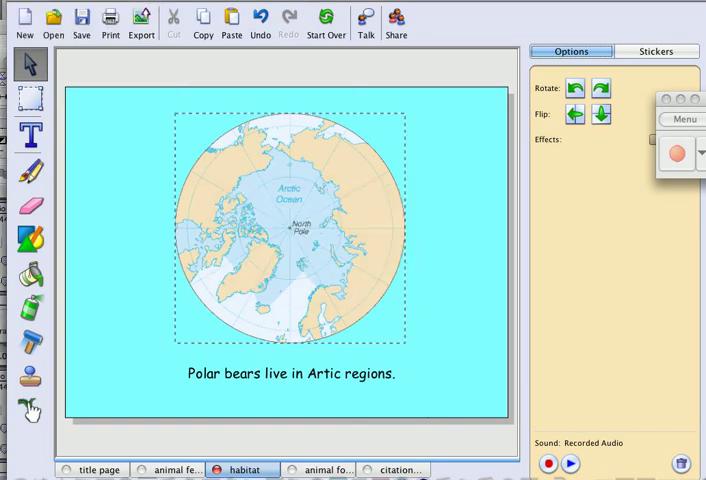
{"action": "left_click", "coordinate": [320, 470]}
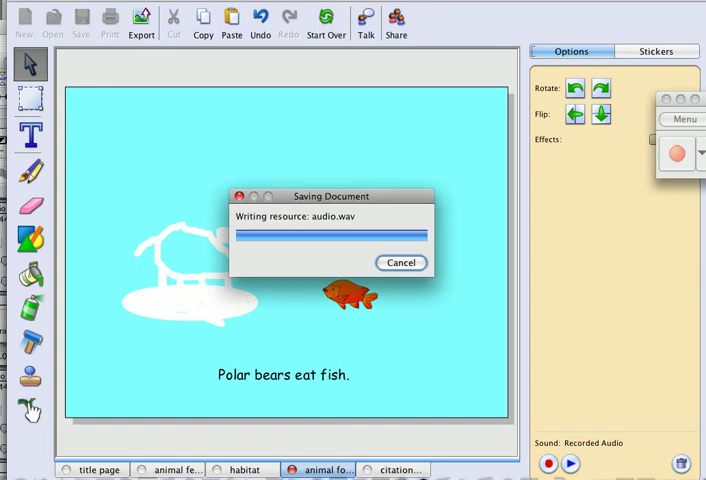
{"action": "left_click", "coordinate": [396, 468]}
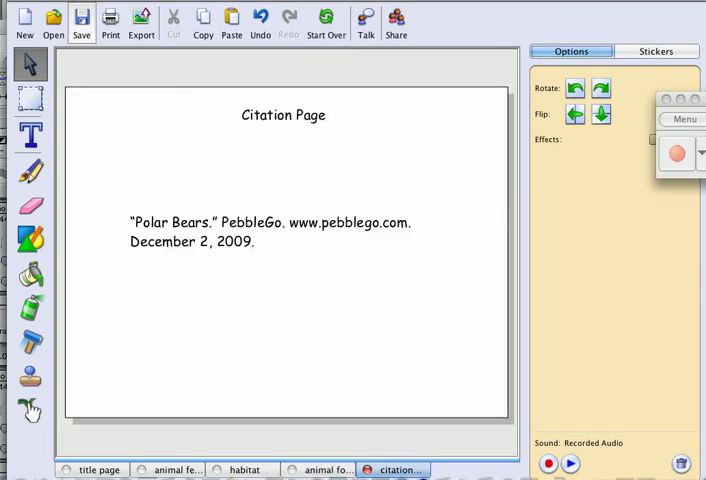
{"action": "left_click", "coordinate": [80, 20]}
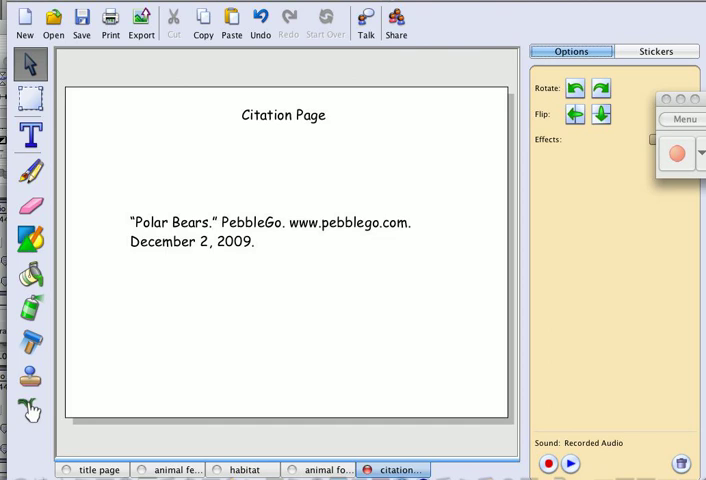
{"action": "left_click", "coordinate": [140, 20]}
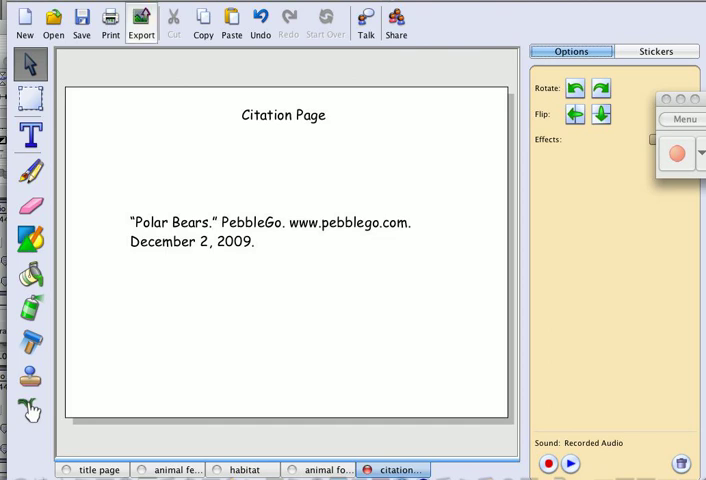
{"action": "left_click", "coordinate": [140, 20]}
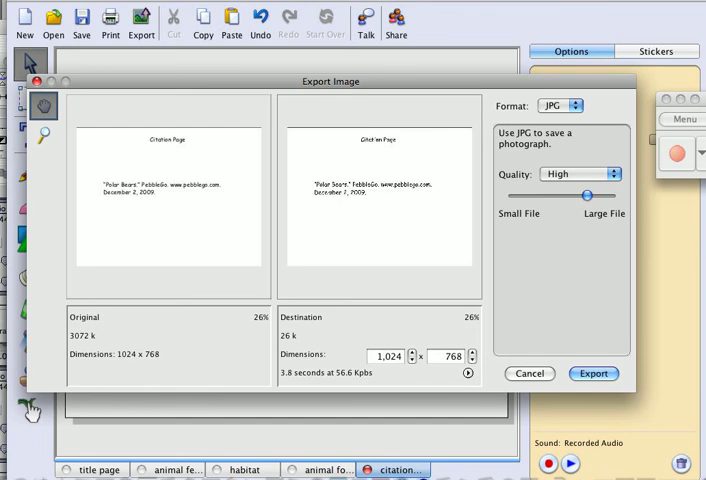
{"action": "left_click", "coordinate": [528, 372]}
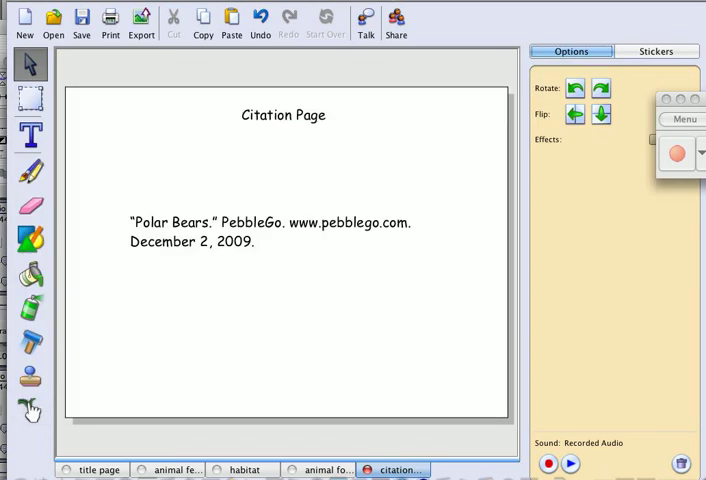
Show the five pages in Share slideshow view at 3 seconds per slide with a different transition.
{"action": "left_click", "coordinate": [94, 470]}
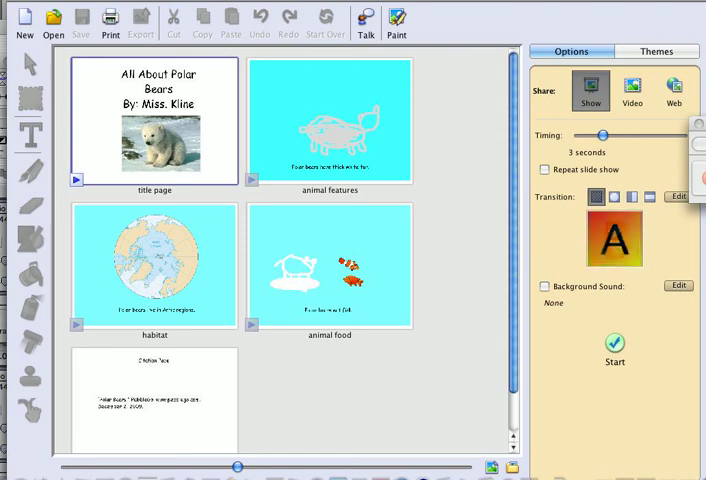
{"action": "left_click", "coordinate": [612, 196]}
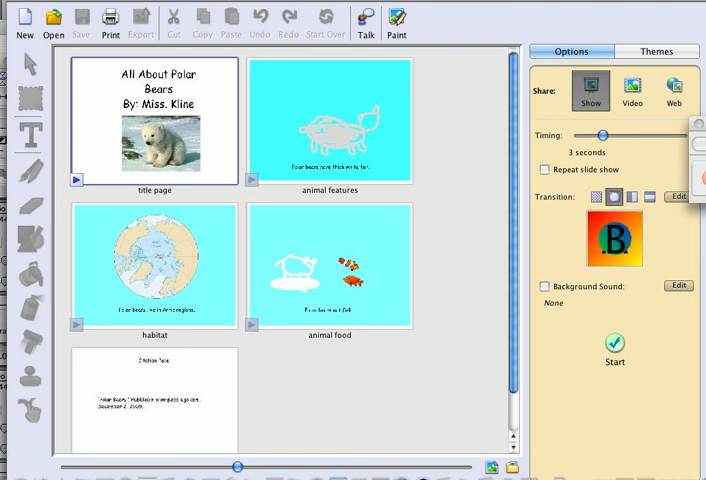
{"action": "left_click", "coordinate": [632, 196]}
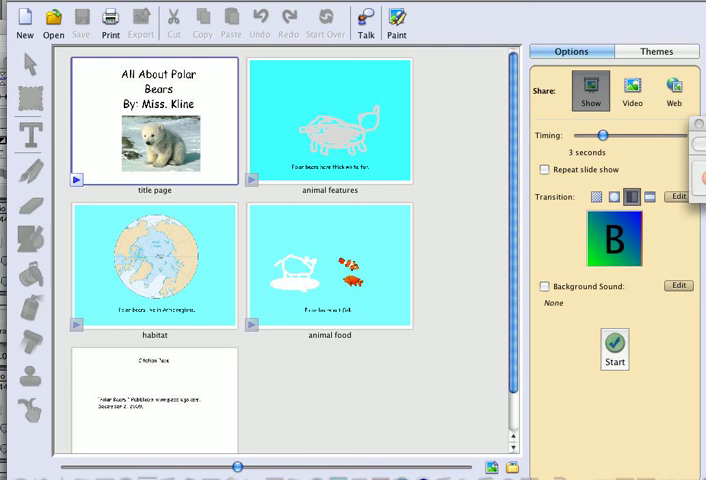
Switch the Share output to Video so the slideshow is created as a video.
{"action": "left_click", "coordinate": [614, 344]}
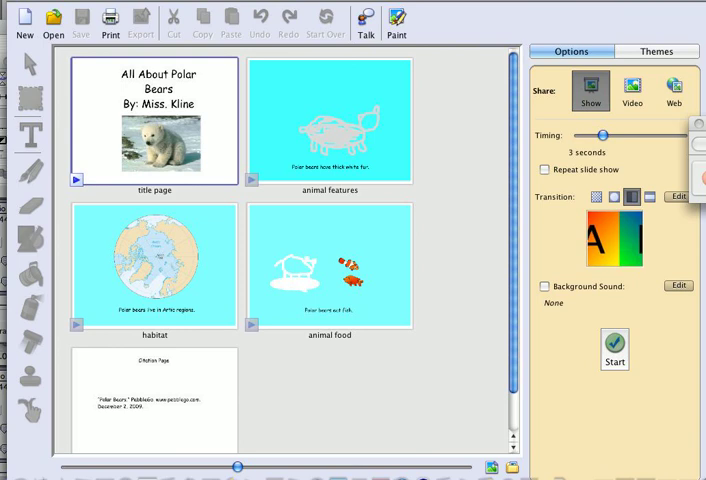
{"action": "left_click", "coordinate": [632, 90]}
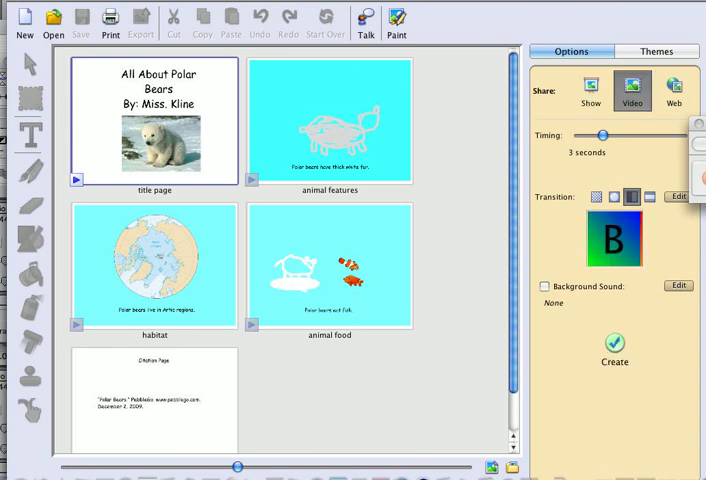